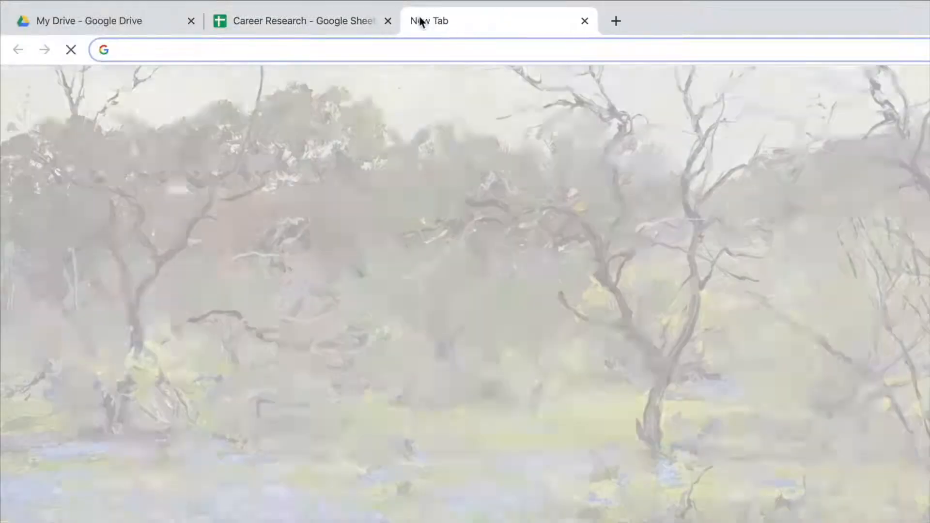
- Search 'cost of associate degree' for web developers, skim results, and return to Career Research
type("cost of associate degree web")
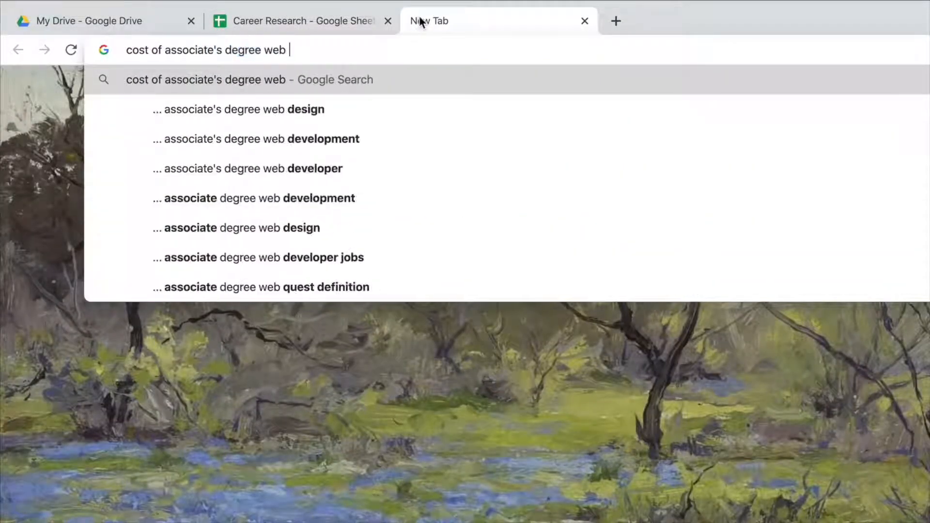
left_click(248, 169)
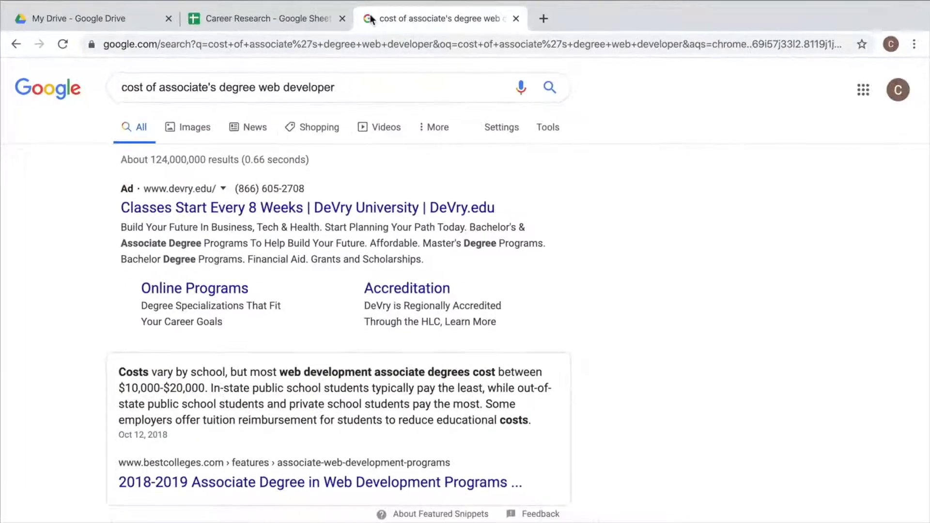
scroll("down", 3)
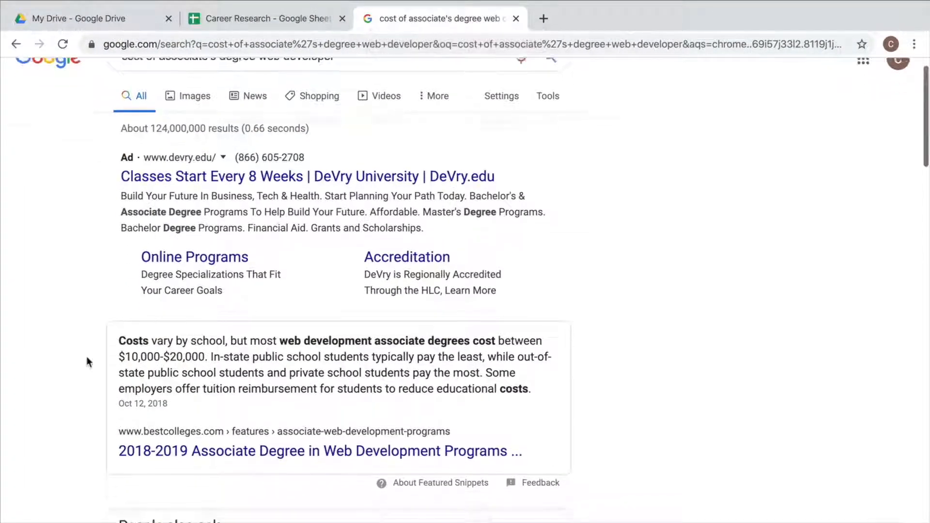
scroll("down", 3)
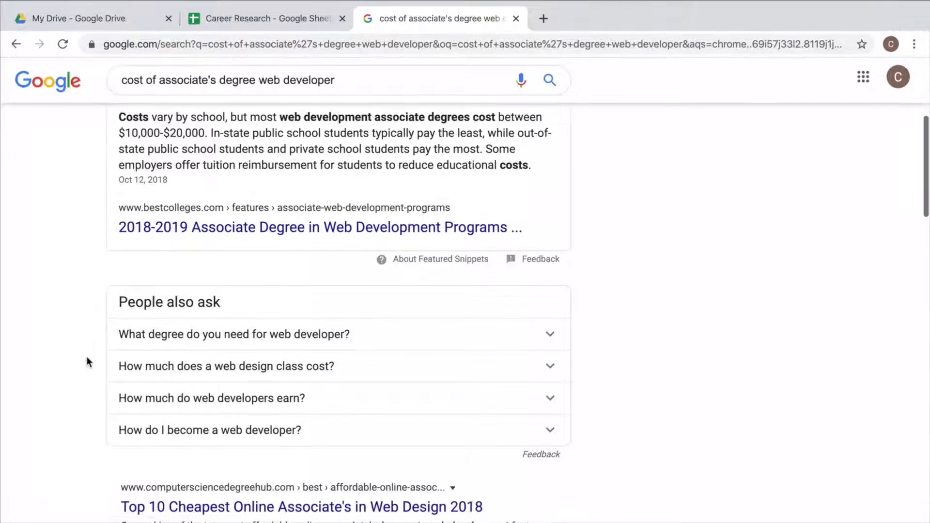
scroll("down", 3)
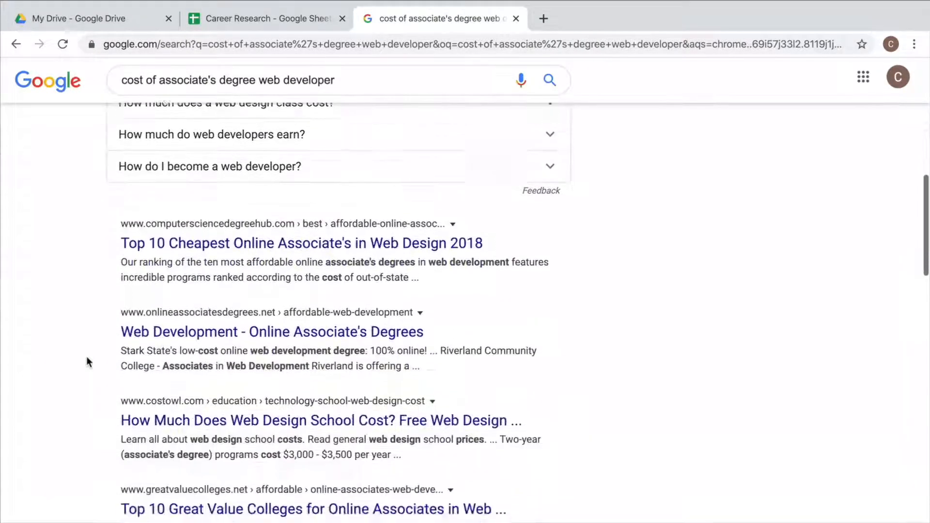
scroll("down", 3)
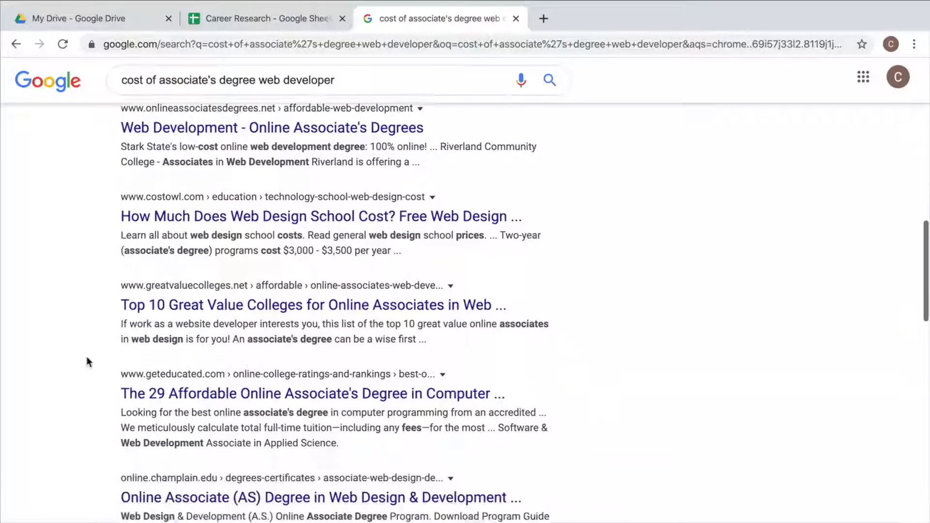
left_click(259, 19)
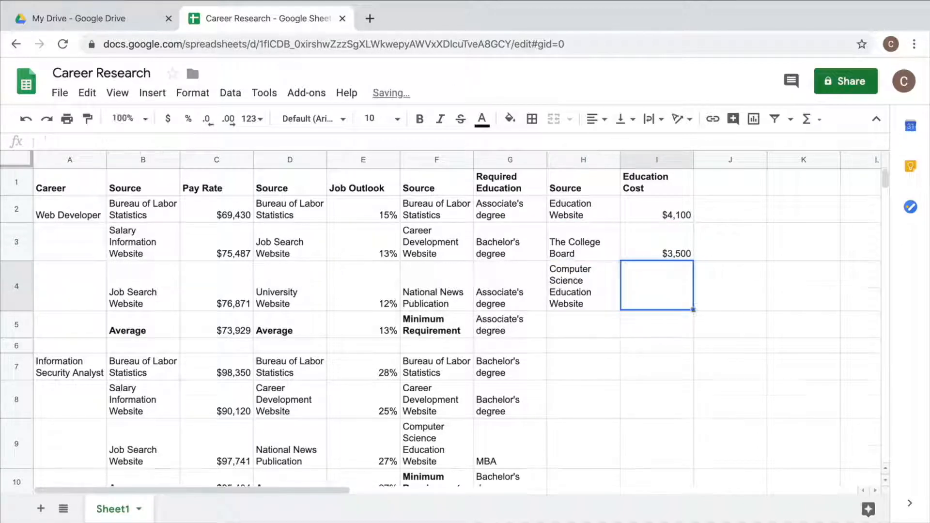
- Add a bold 'Average' label in H5 below the Web Developer sources
type("Average")
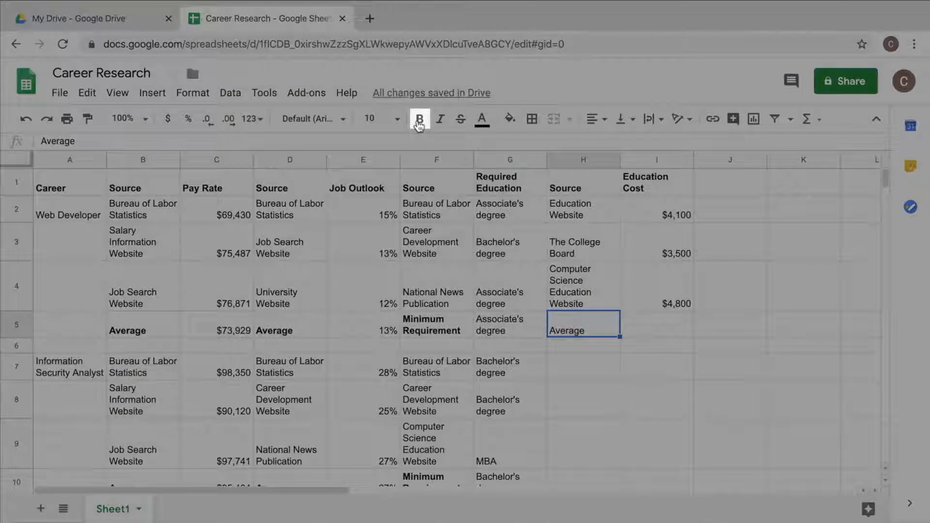
left_click(420, 119)
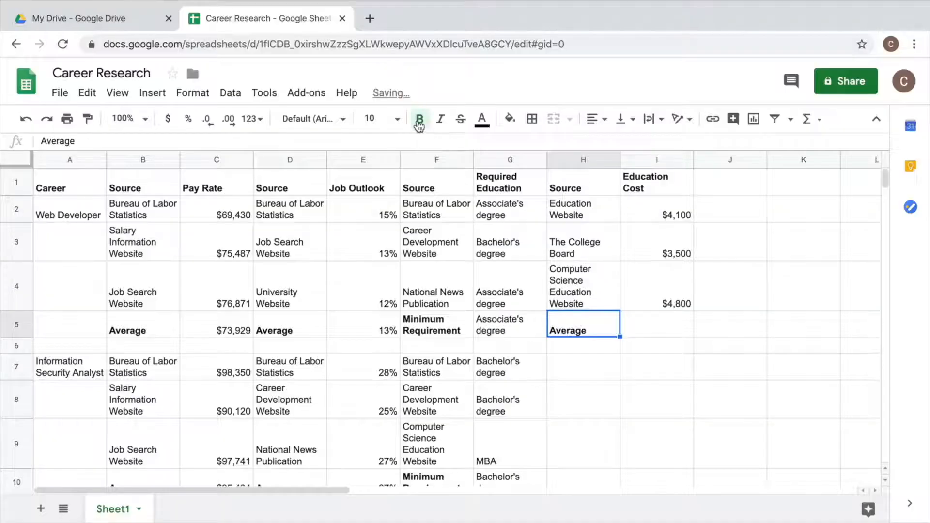
left_click(419, 118)
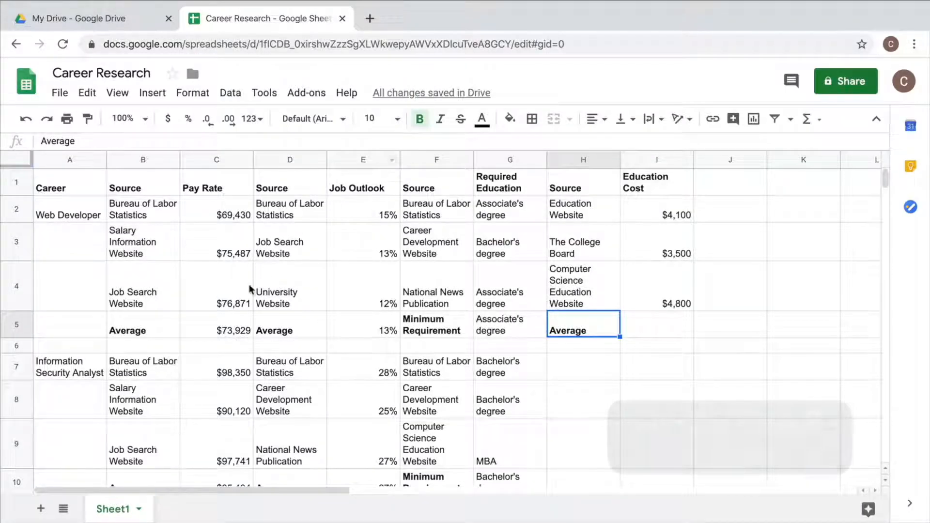
- Paste the Pay Rate AVERAGE formula into I5, averaging the three costs to $4,133
left_click(216, 330)
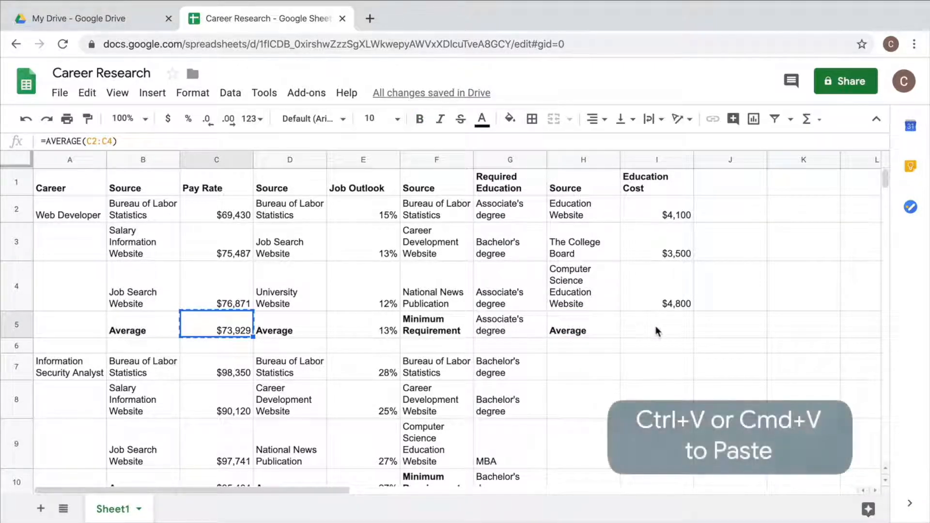
left_click(657, 325)
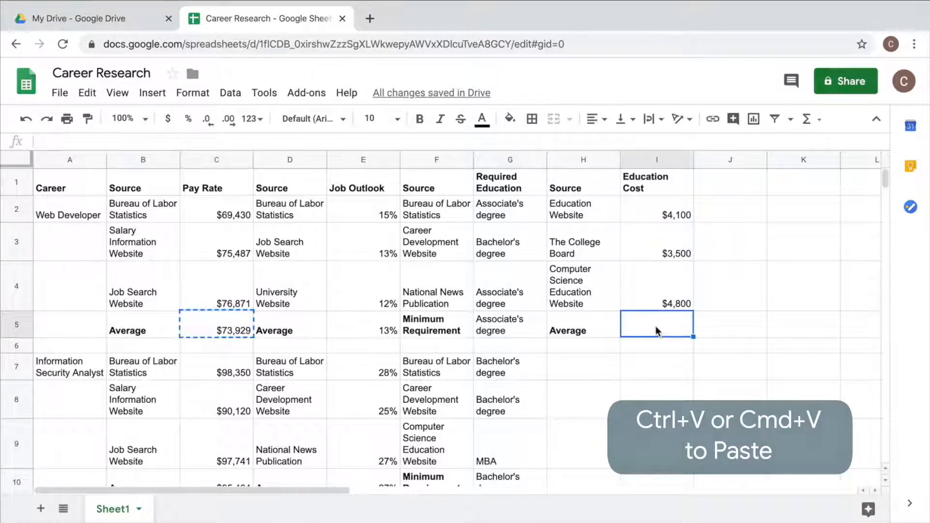
key("ctrl+v")
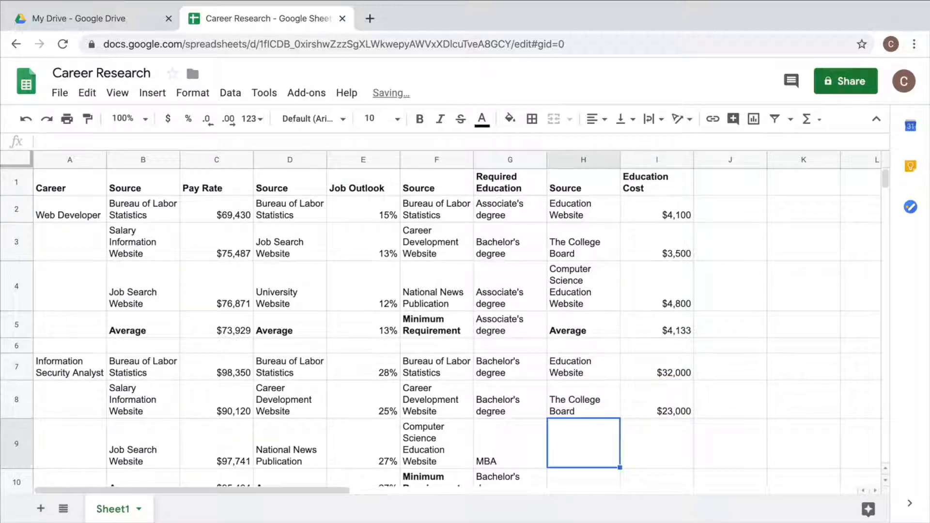
- Add Computer Science Education Website as the third analyst source with a $61,000 cost
type("Computer Science E")
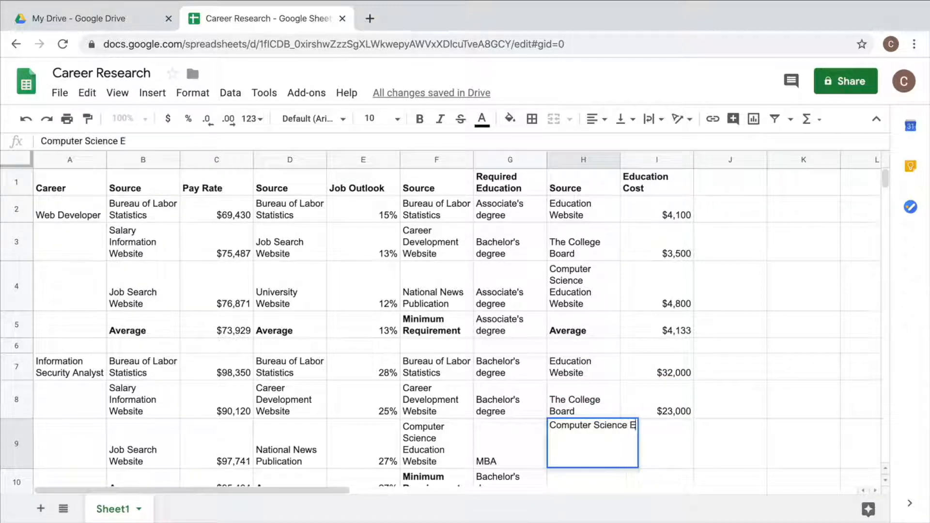
type("$61,")
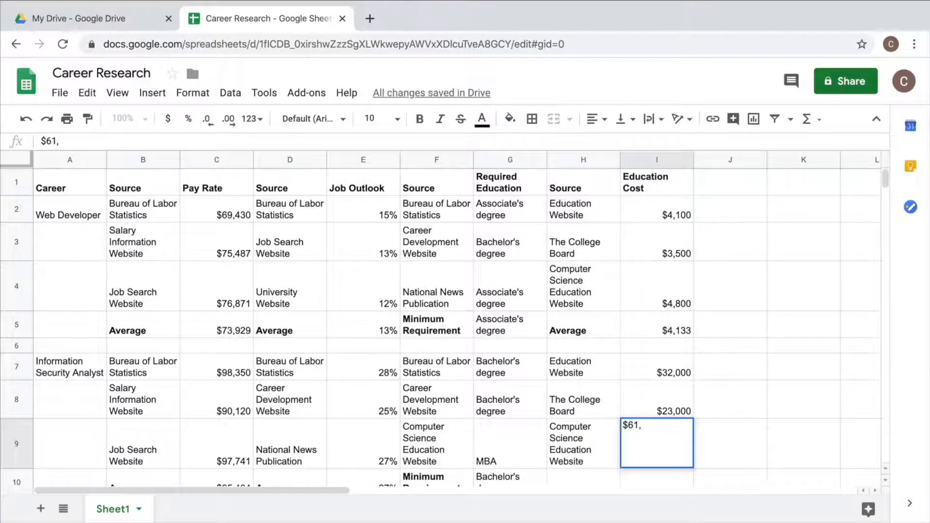
key("Enter")
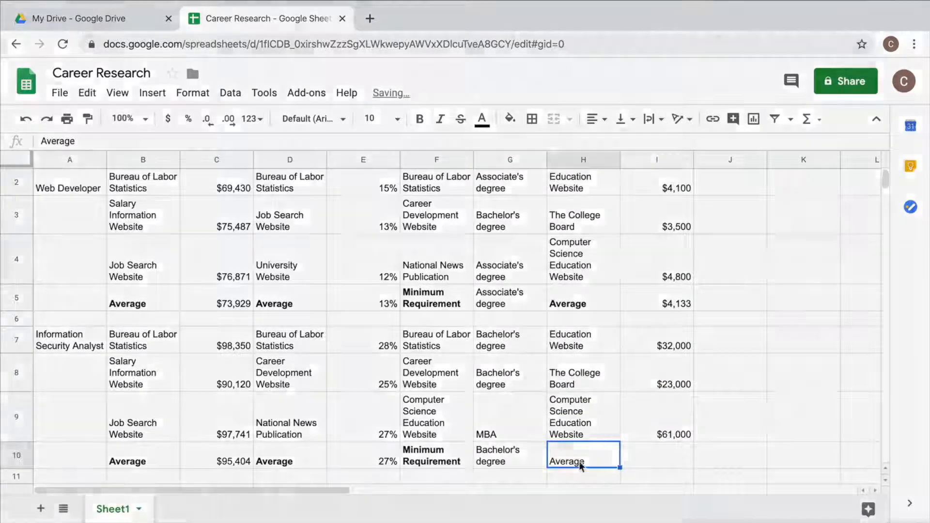
- Bold the analyst's Average label, then pick I5's average formula and select I10
left_click(418, 119)
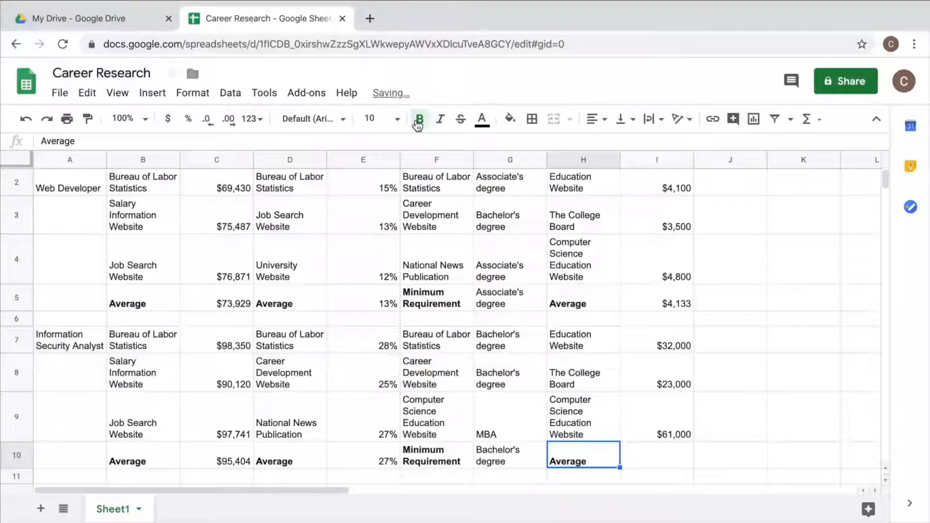
left_click(656, 304)
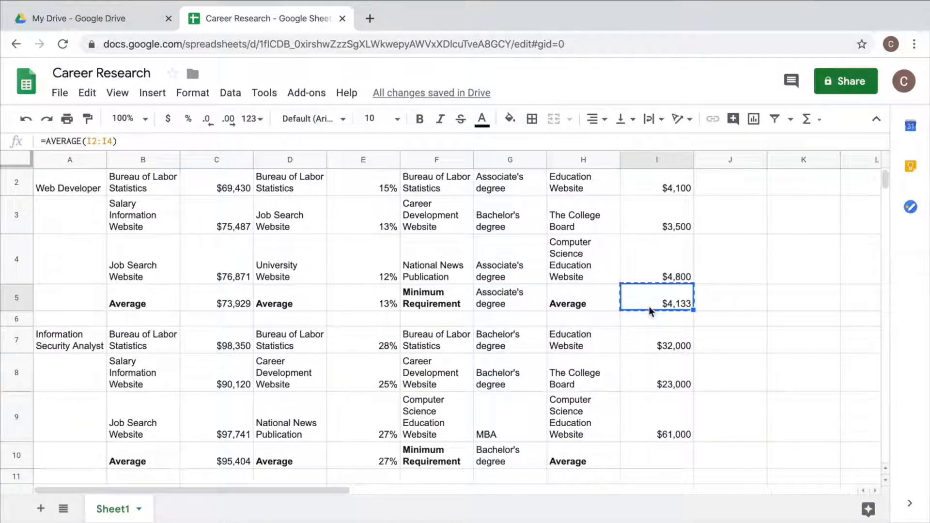
left_click(656, 455)
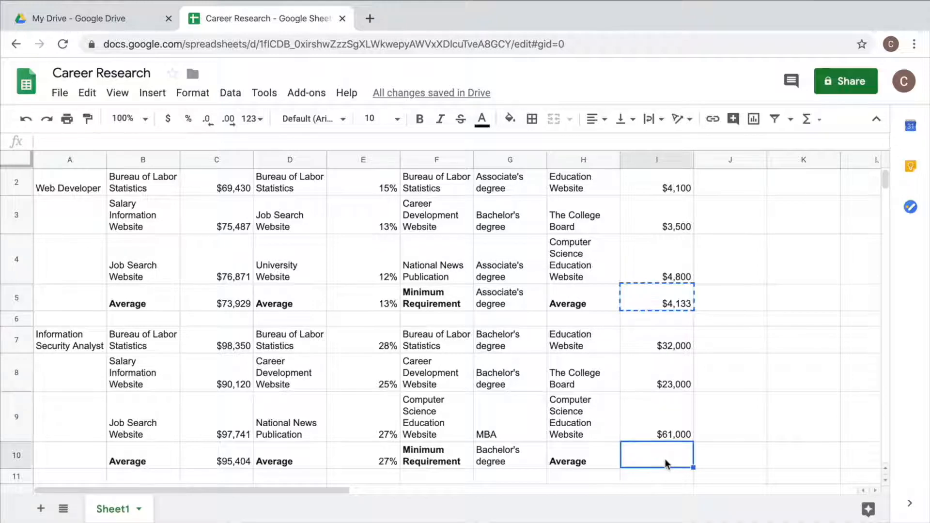